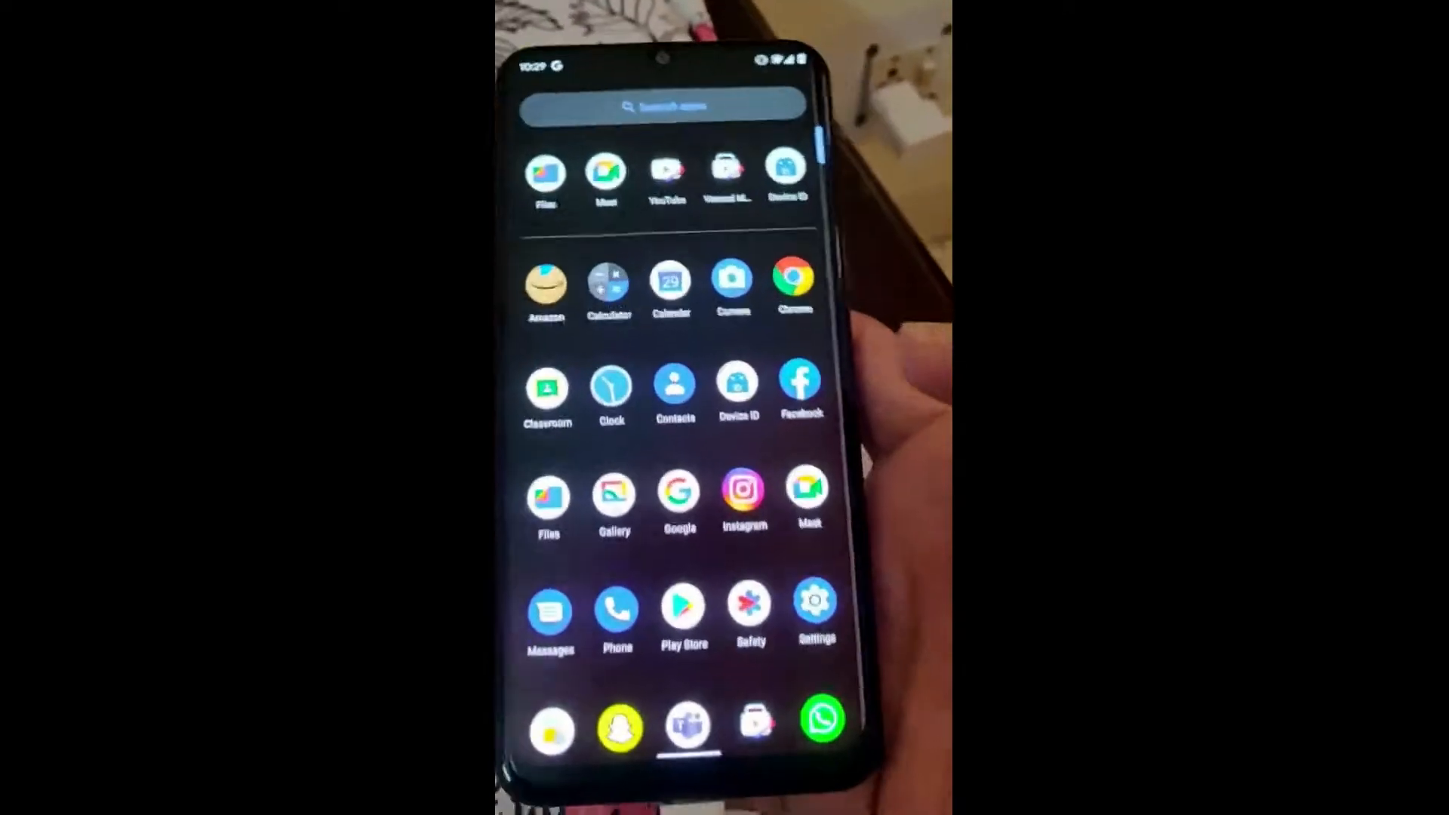
Scroll the app drawer to find Files by Google and launch it.
{"action": "scroll", "scroll_direction": "down", "scroll_amount": 3}
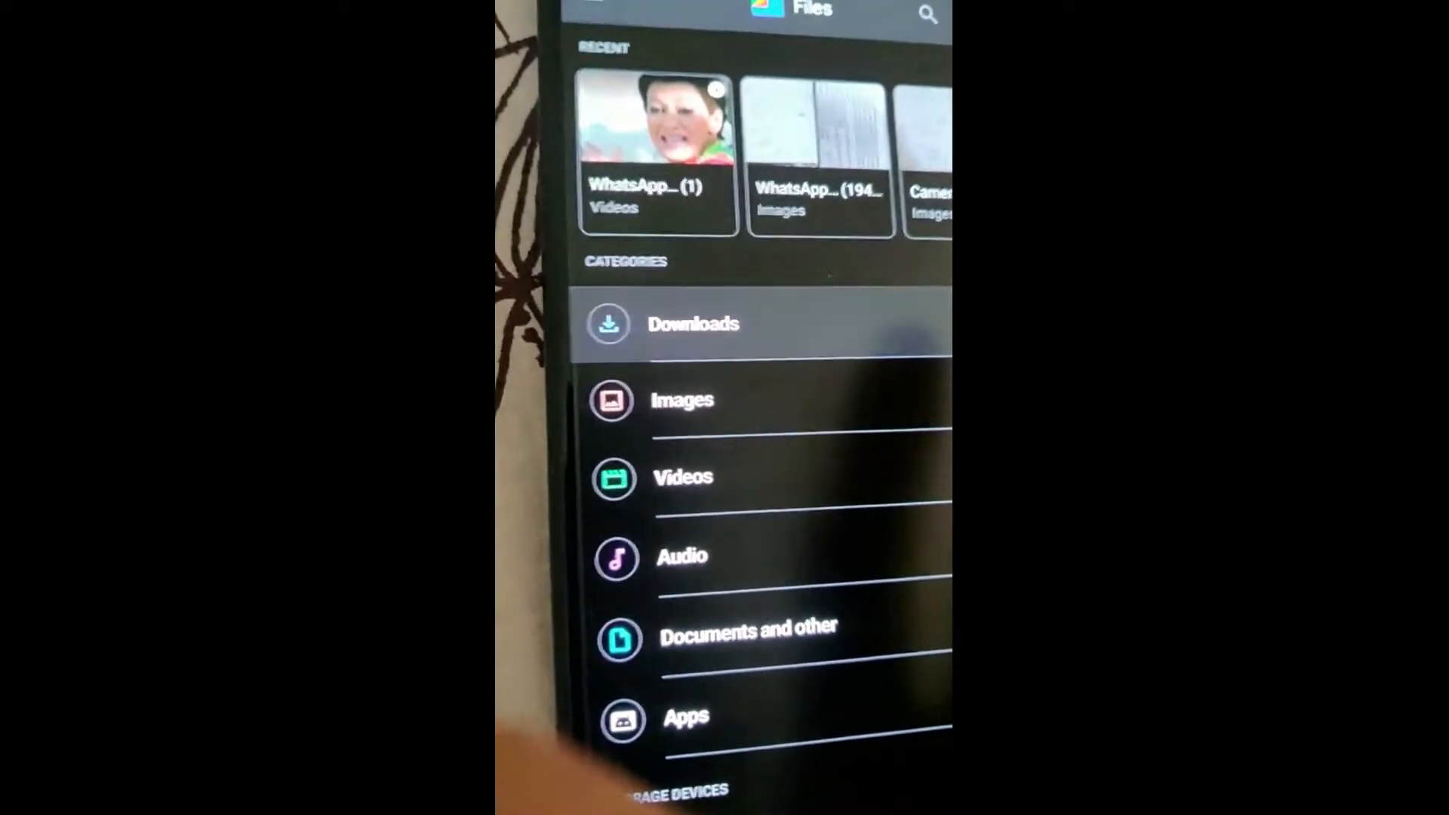
Install Magisk-f822ca5b(23001).apk from Downloads and open the installed Magisk app.
{"action": "left_click", "coordinate": [694, 324]}
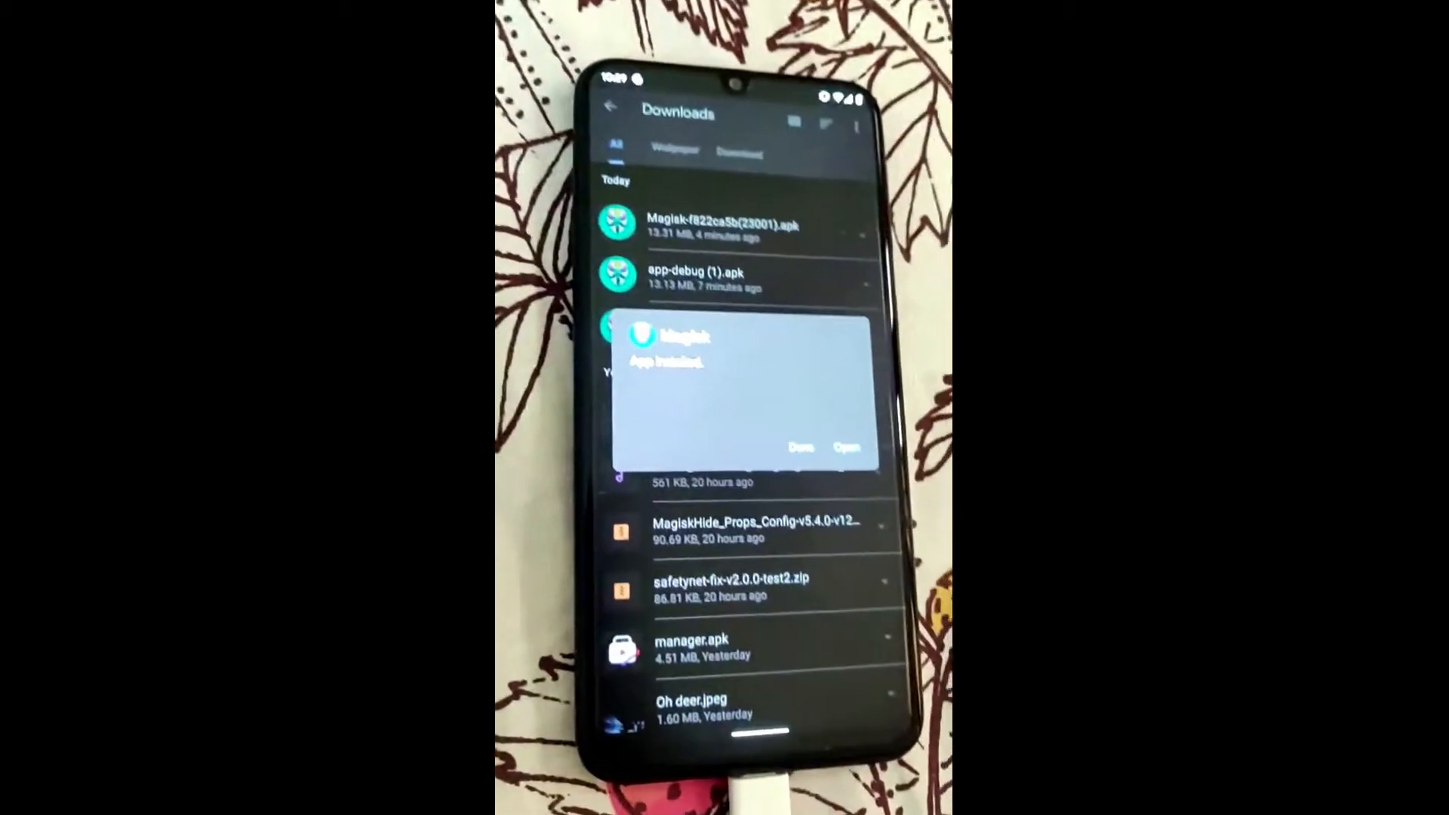
{"action": "left_click", "coordinate": [846, 448]}
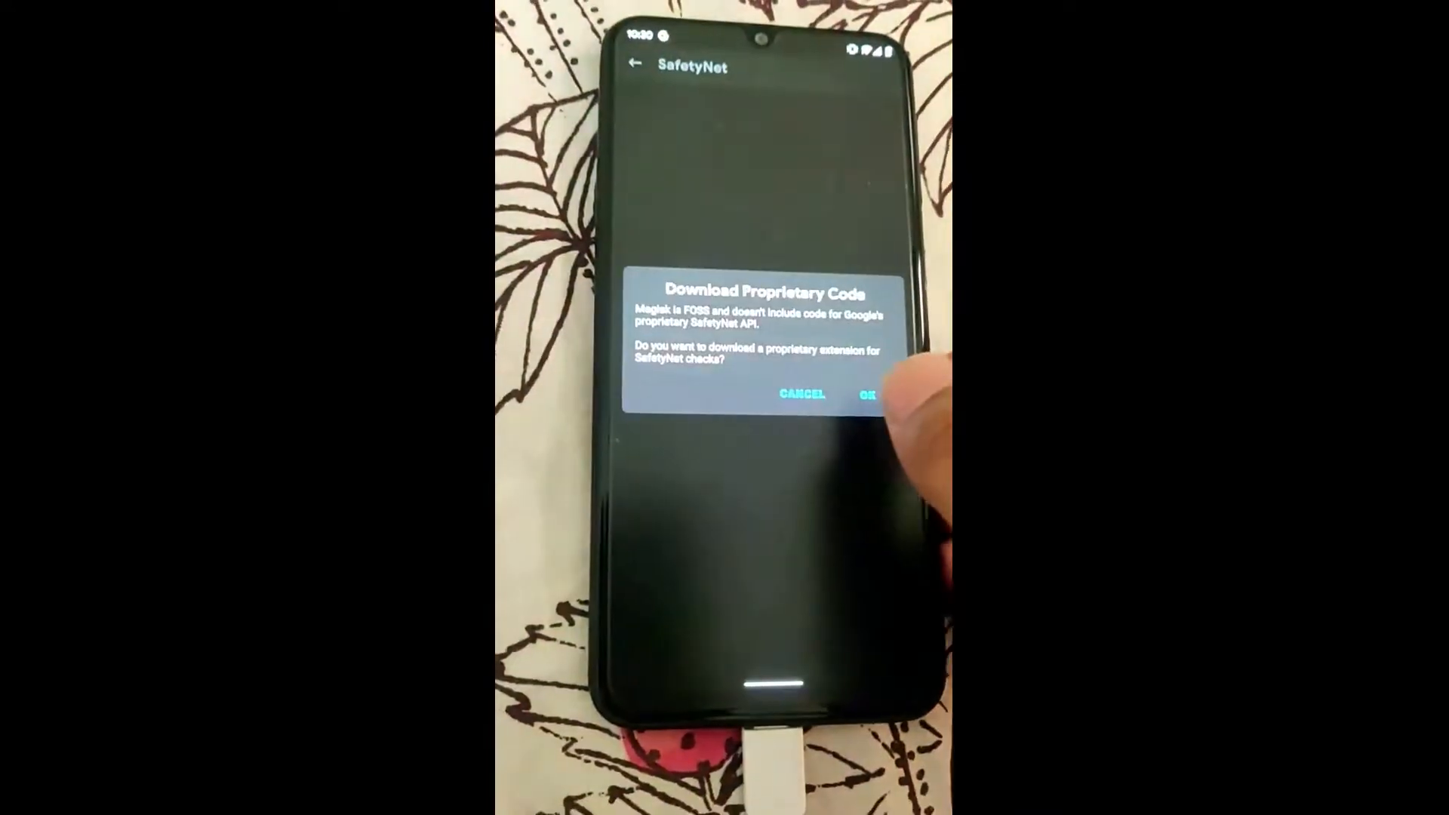
Accept the proprietary SafetyNet extension download and return to Magisk Home.
{"action": "left_click", "coordinate": [868, 395]}
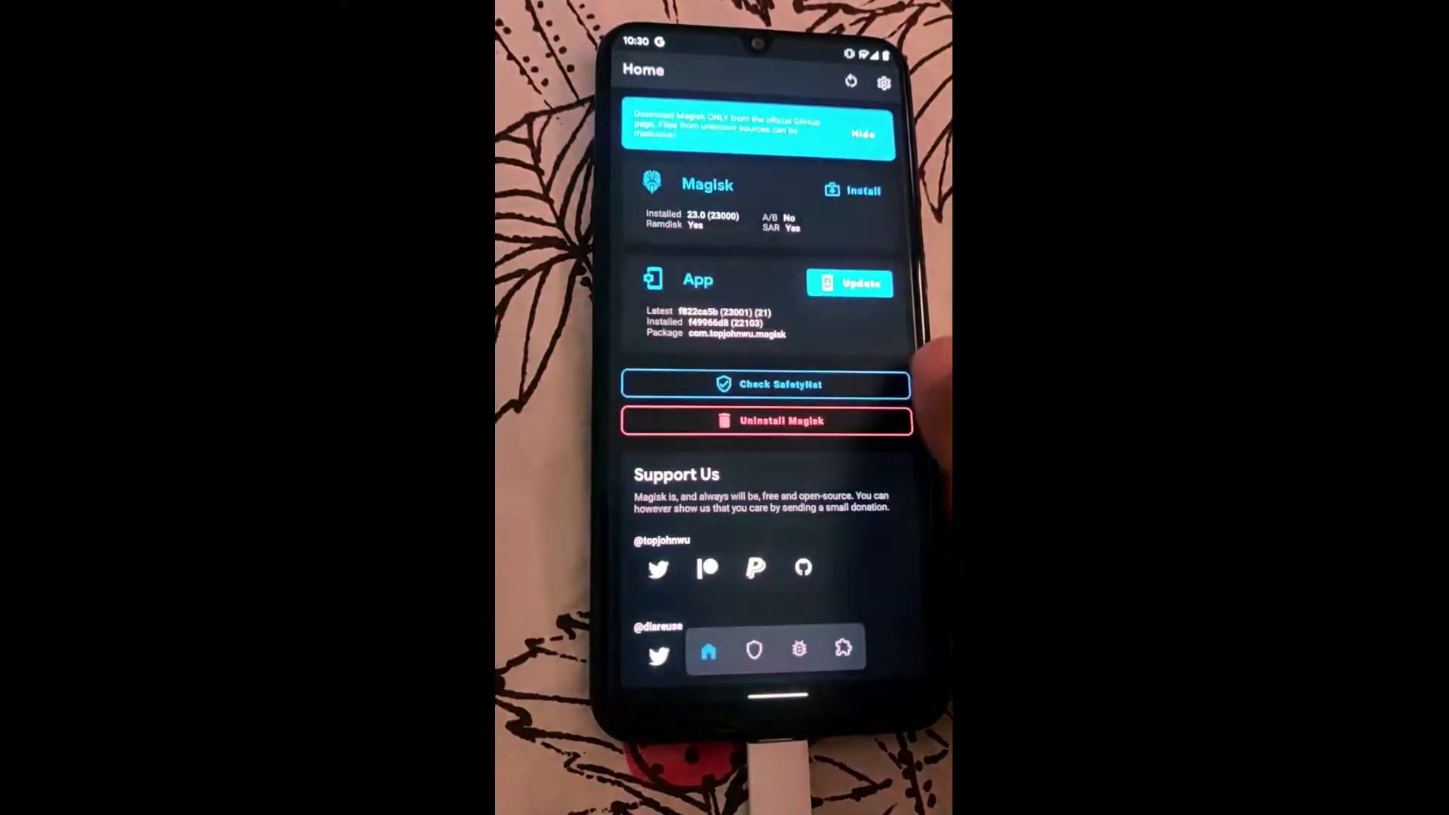
{"action": "left_click", "coordinate": [765, 385]}
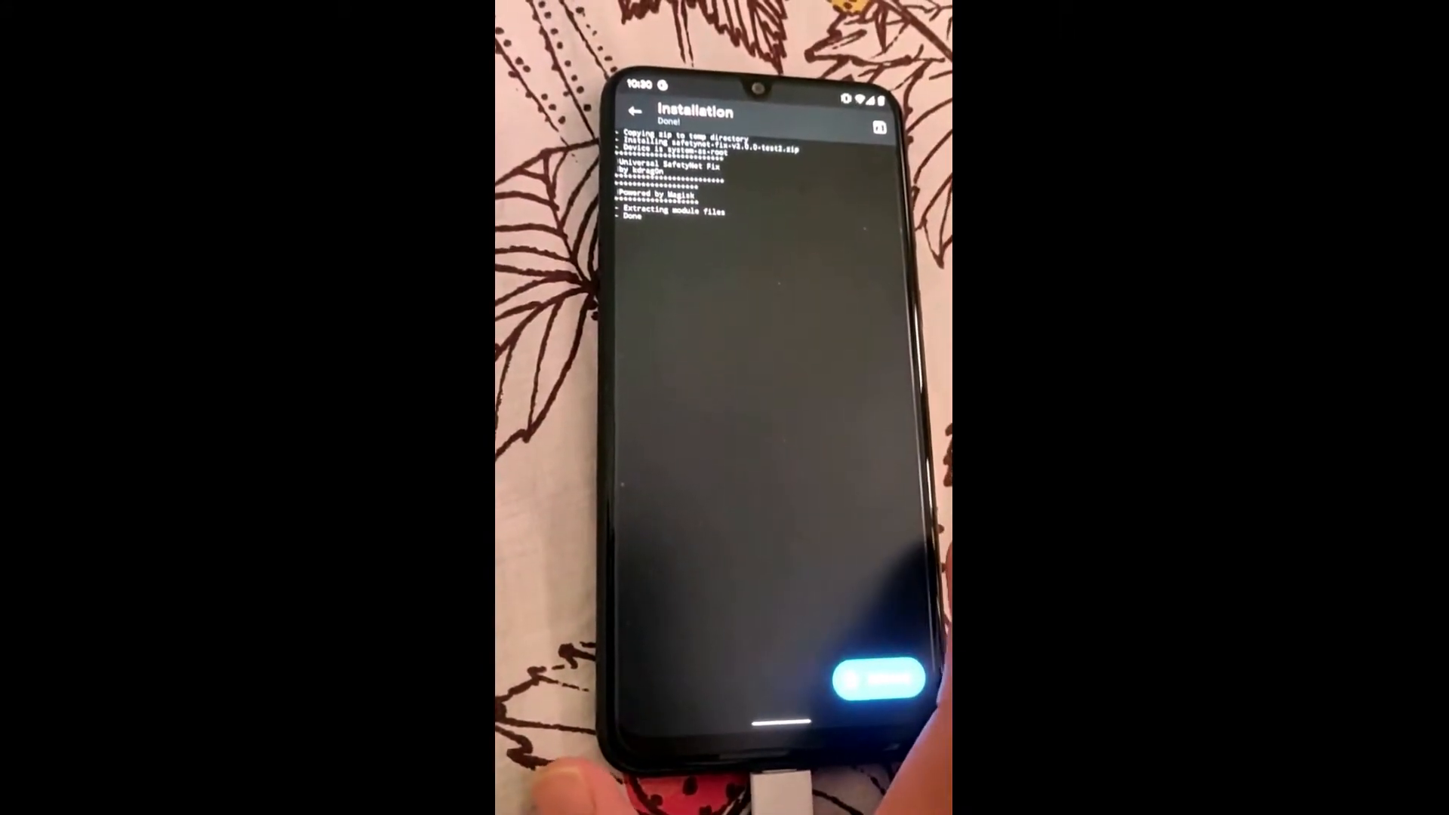
Reboot the phone after safetynet-fix-v2.0.0-test2.zip reports Done.
{"action": "left_click", "coordinate": [850, 674]}
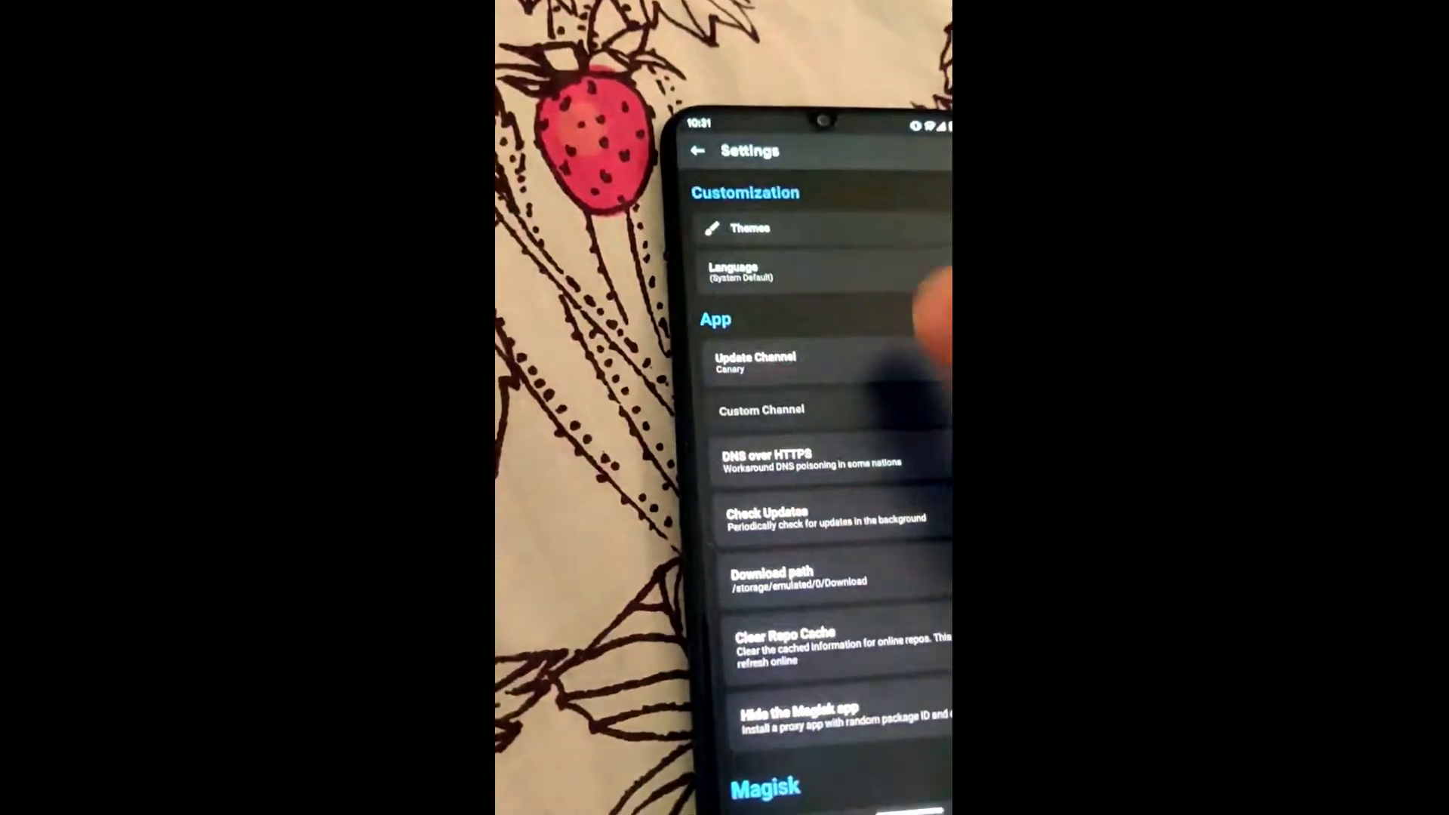
Scroll through Magisk Settings, then return Home and run Check SafetyNet.
{"action": "scroll", "scroll_direction": "down", "scroll_amount": 3}
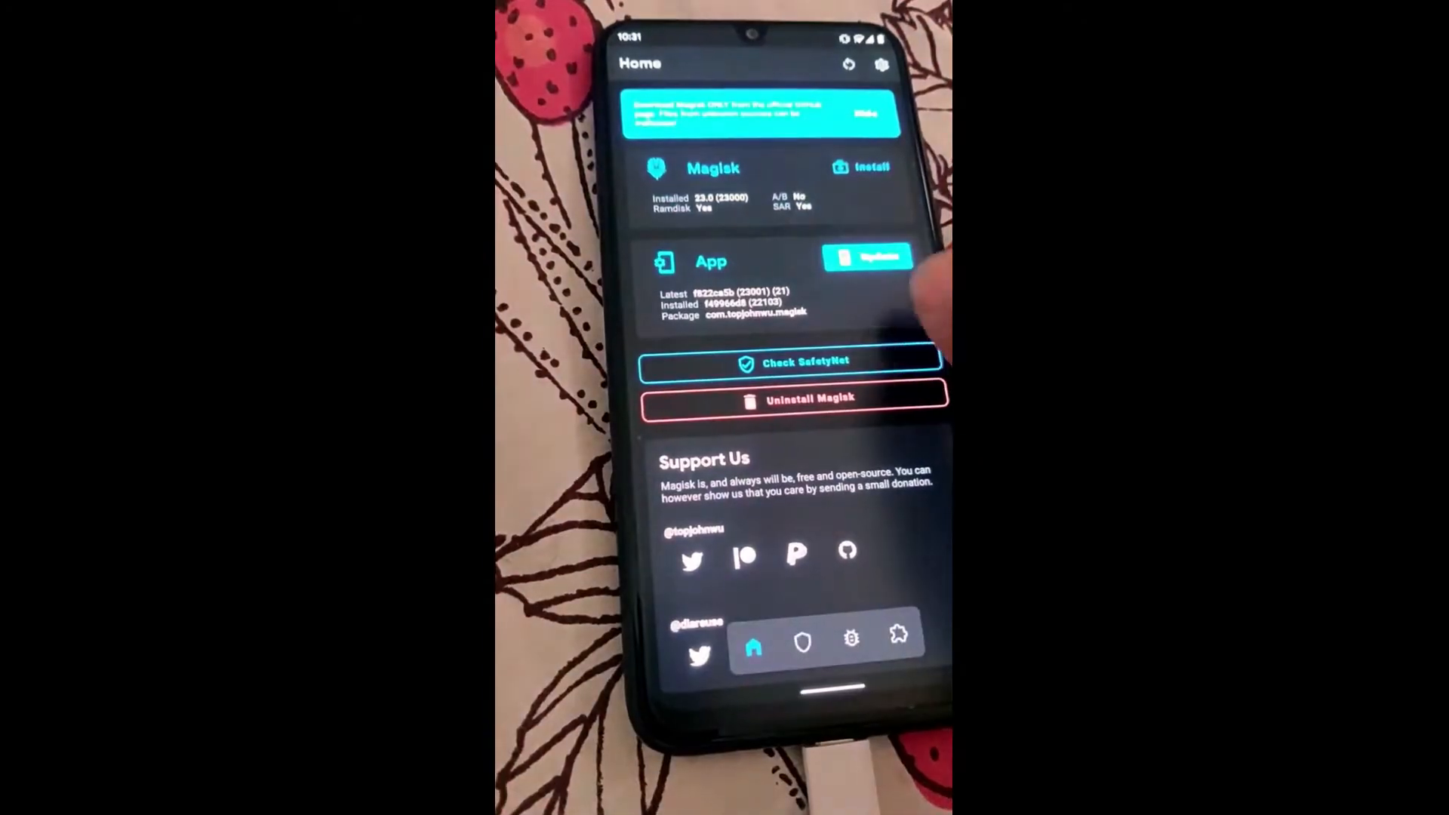
{"action": "left_click", "coordinate": [788, 361]}
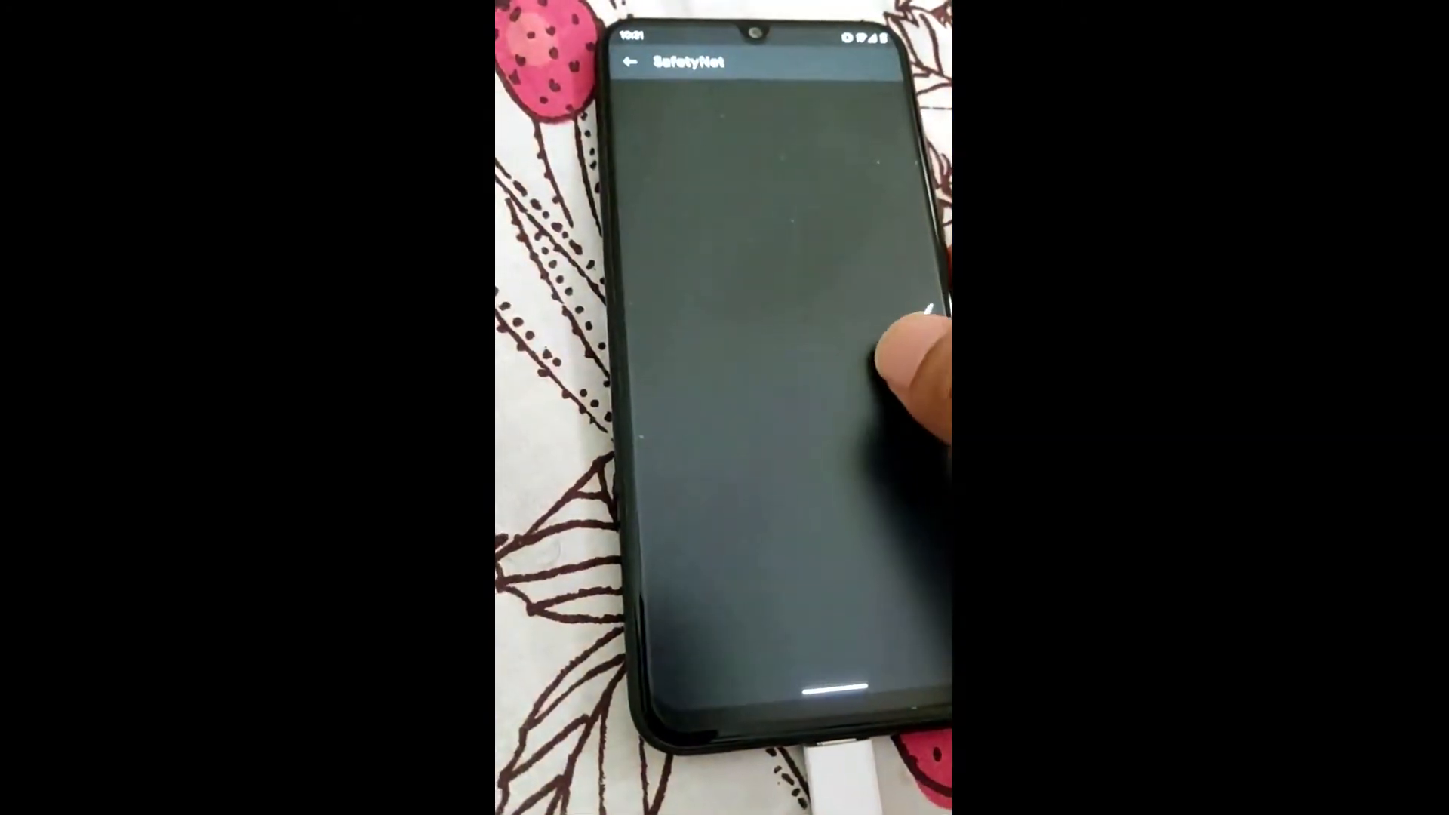